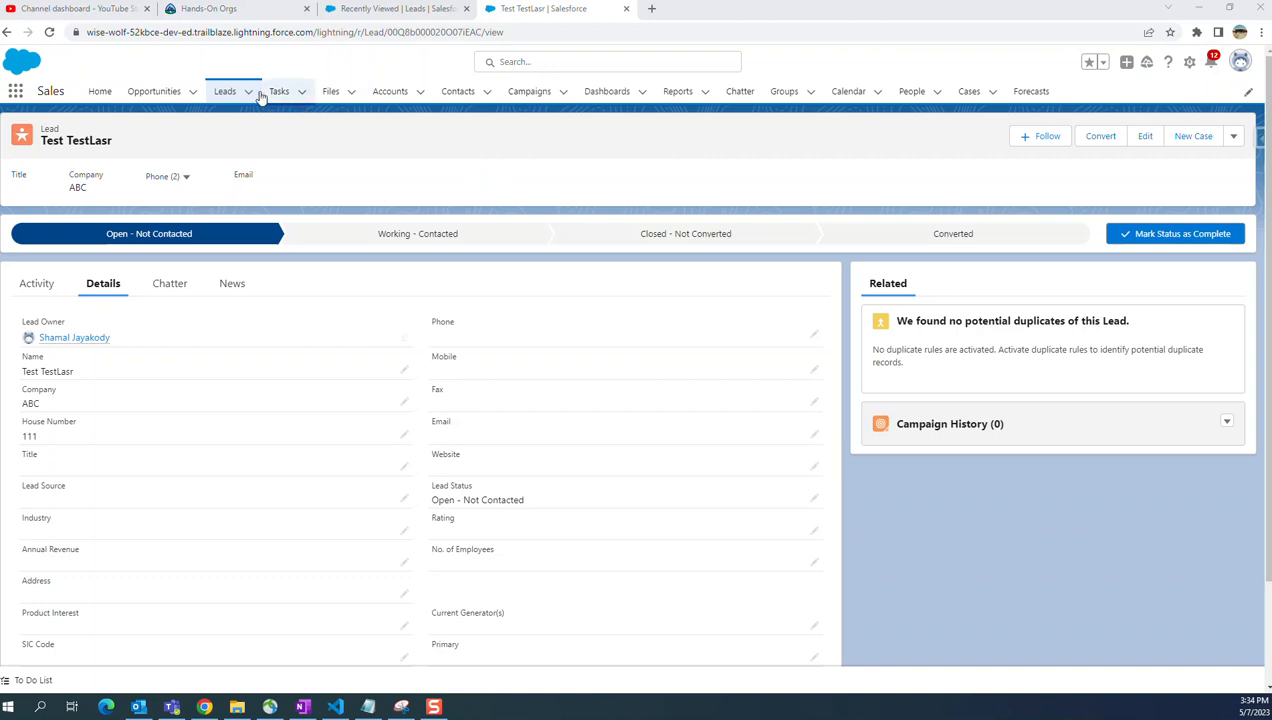
# - Leave the lead record view and go to Setup's Object Manager
pyautogui.click(224, 92)
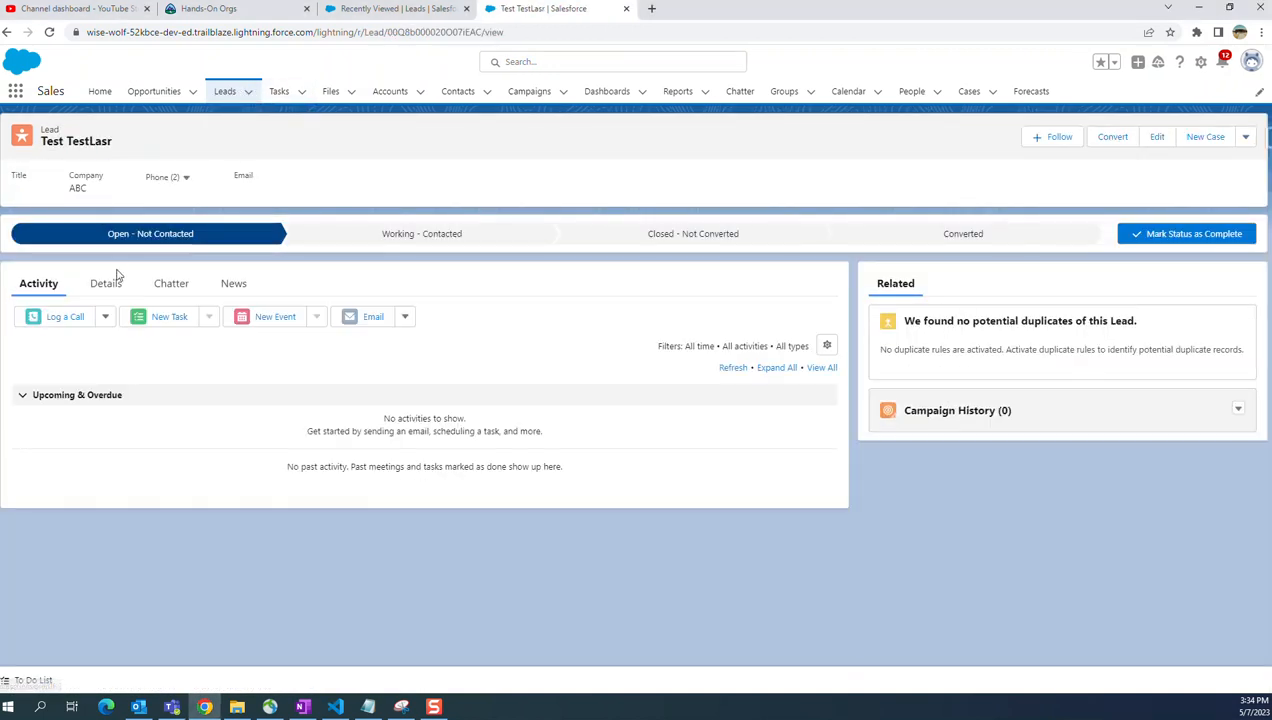
pyautogui.click(104, 284)
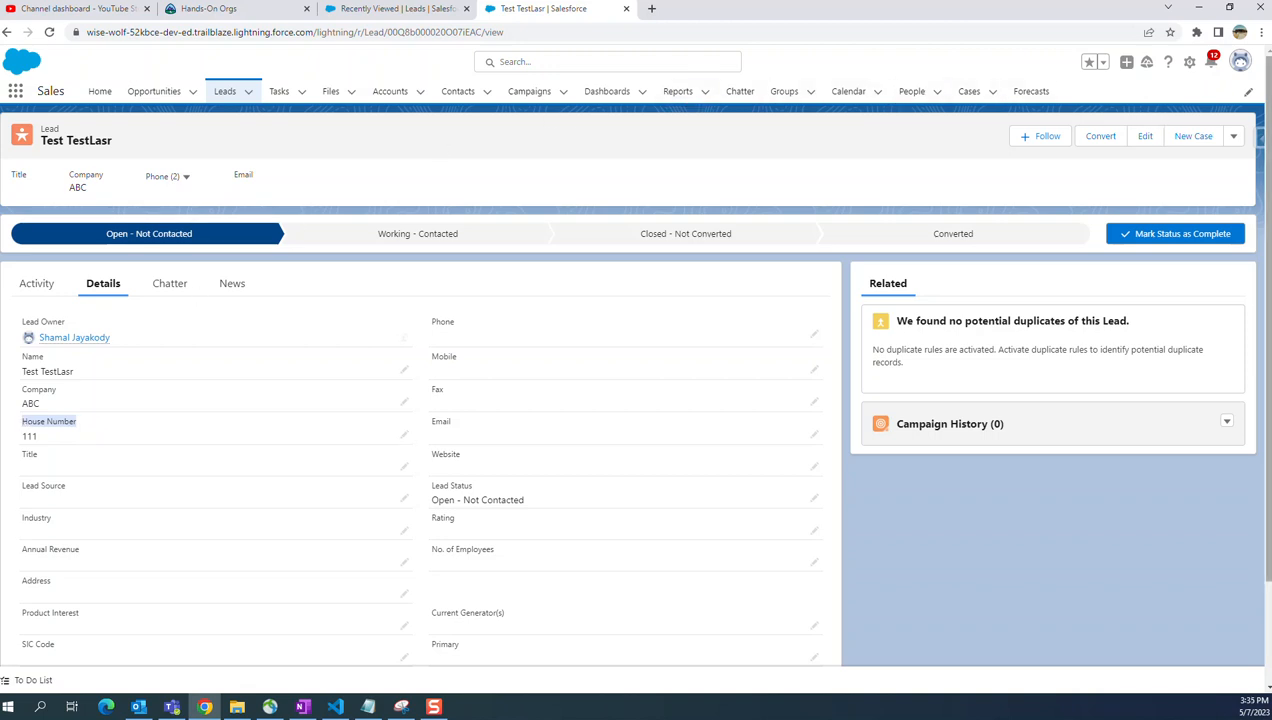
pyautogui.moveTo(330, 92)
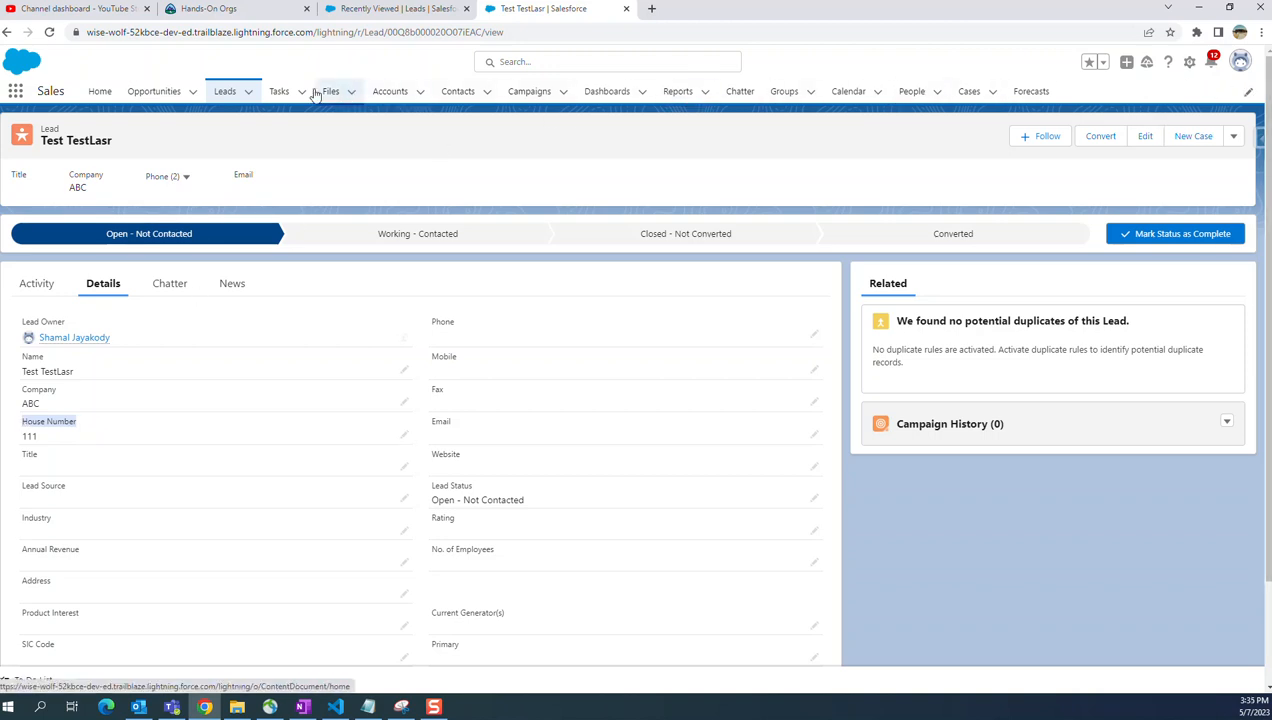
pyautogui.moveTo(932, 122)
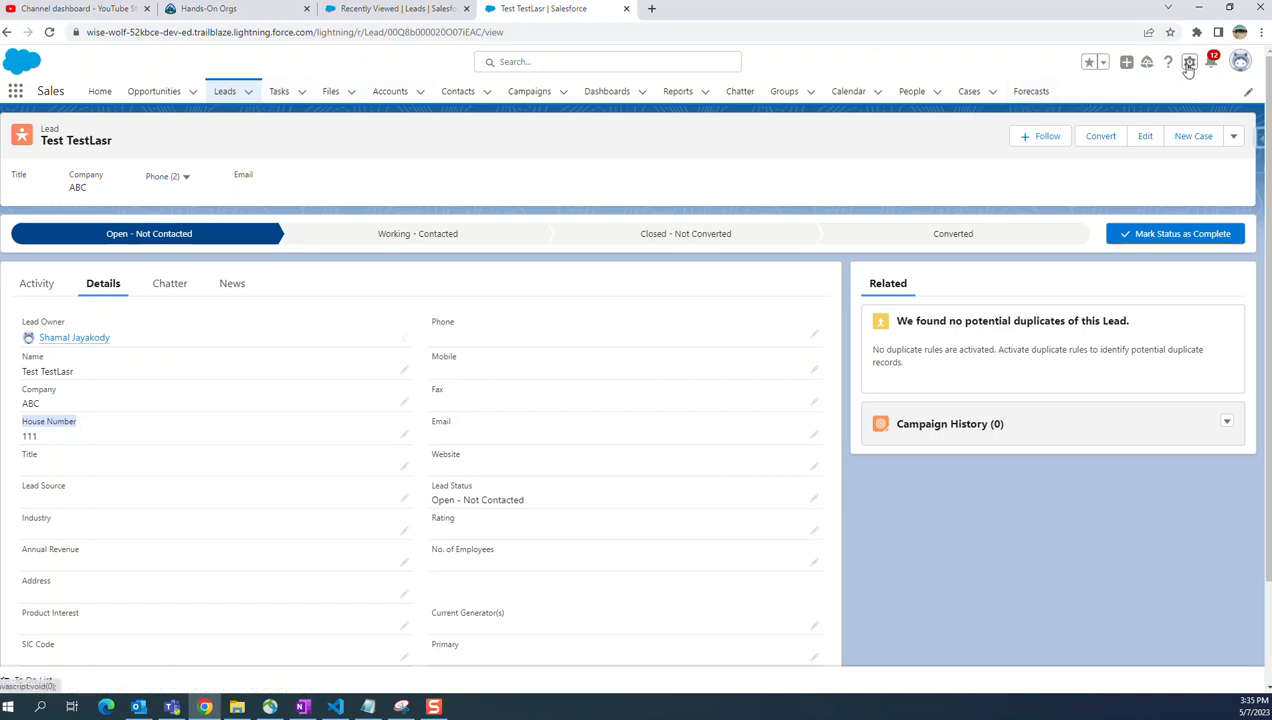
pyautogui.click(1188, 62)
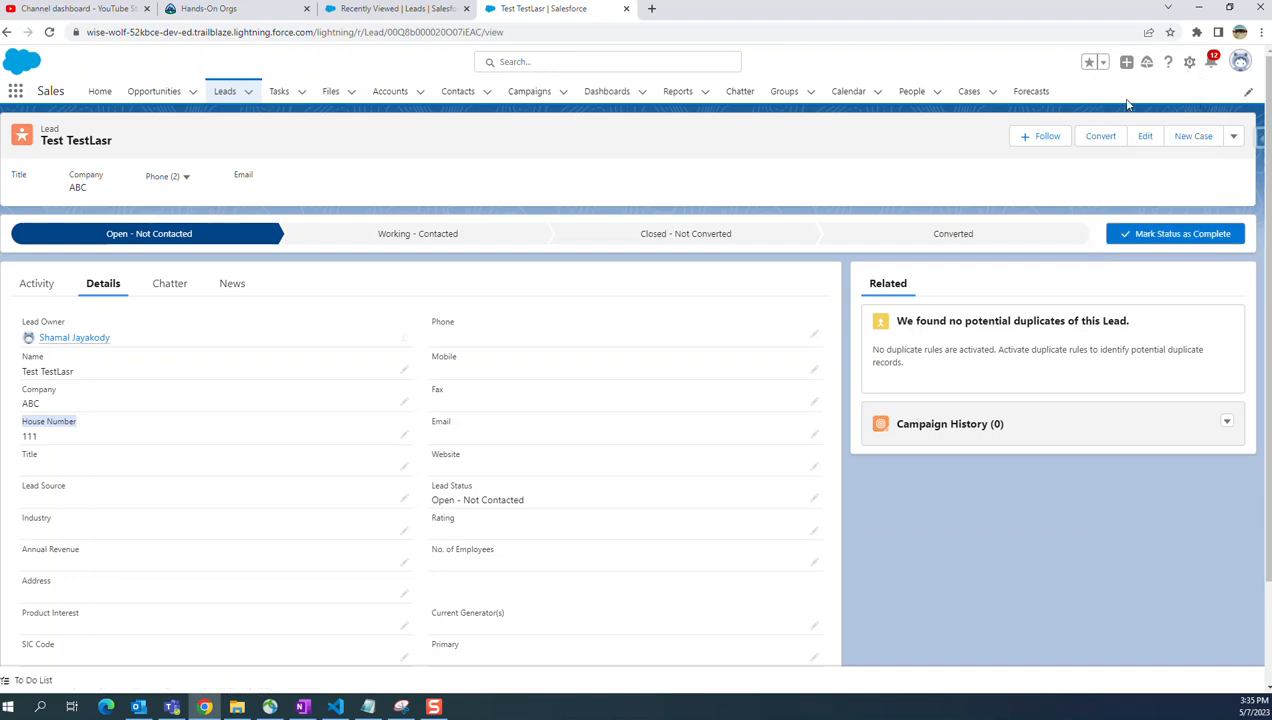
pyautogui.click(1188, 62)
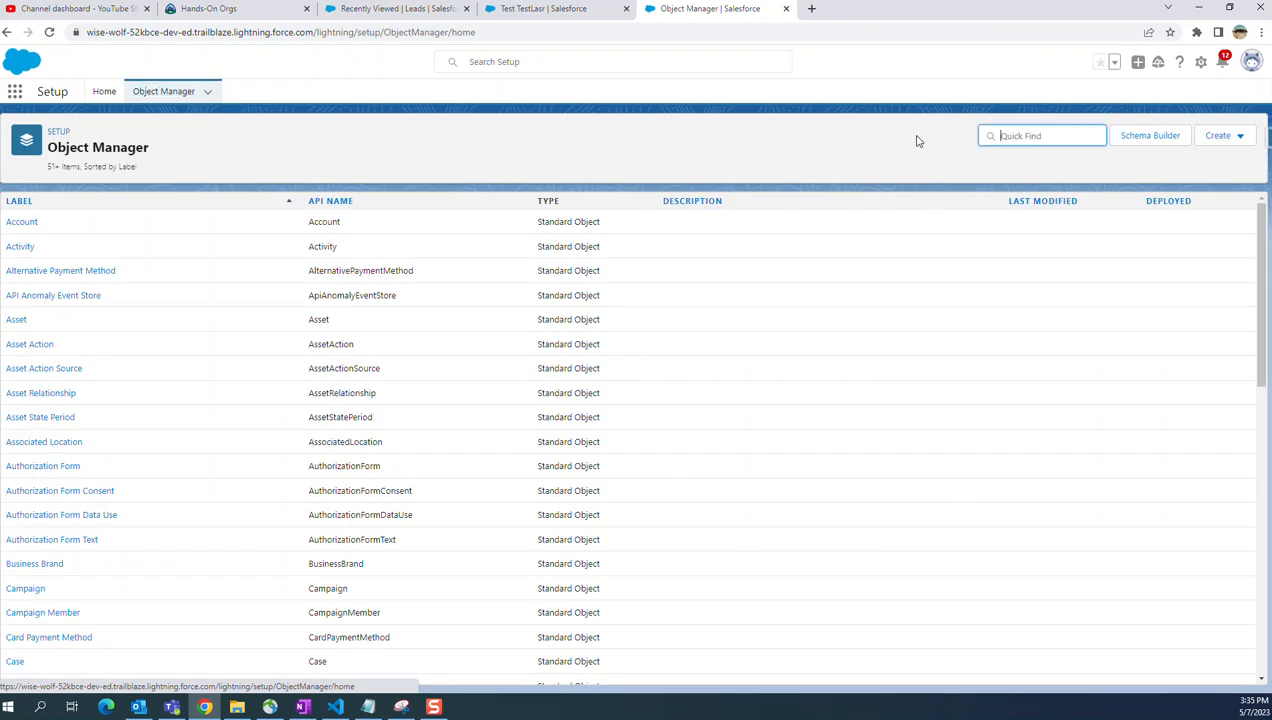
# - Find 'lead' in Quick Find and open the Lead object's settings
pyautogui.write('lead')
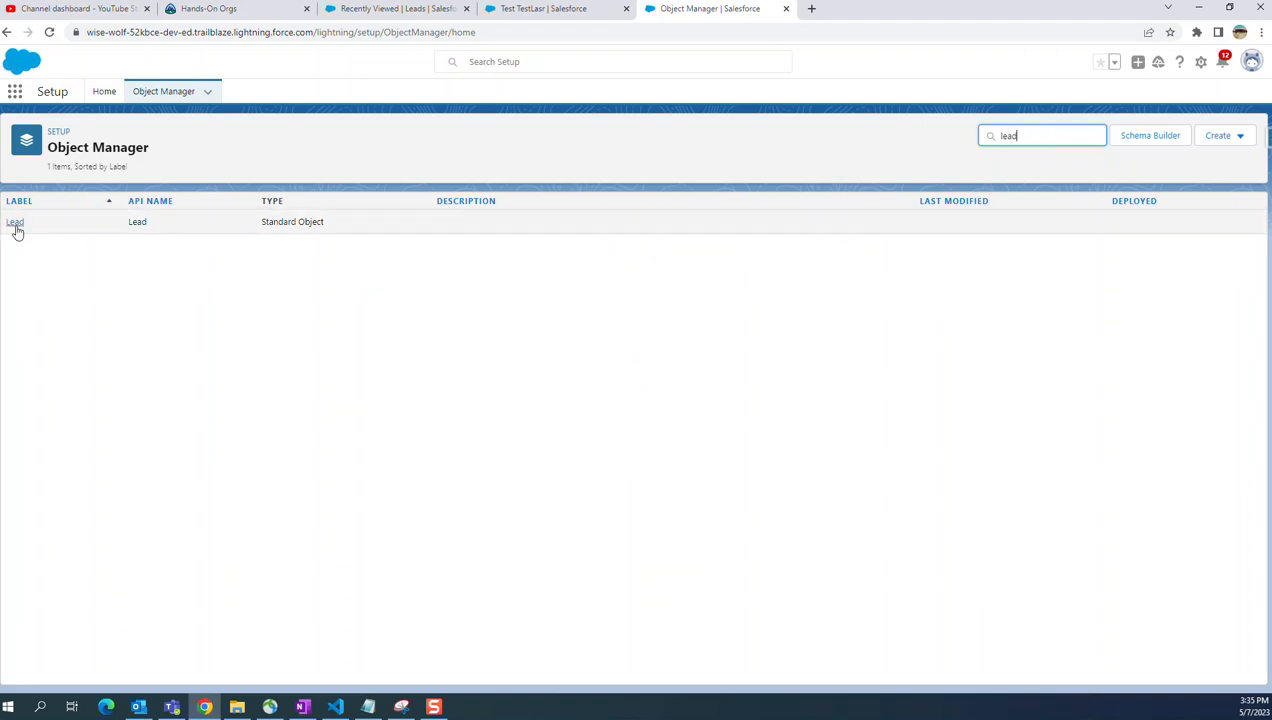
pyautogui.click(14, 220)
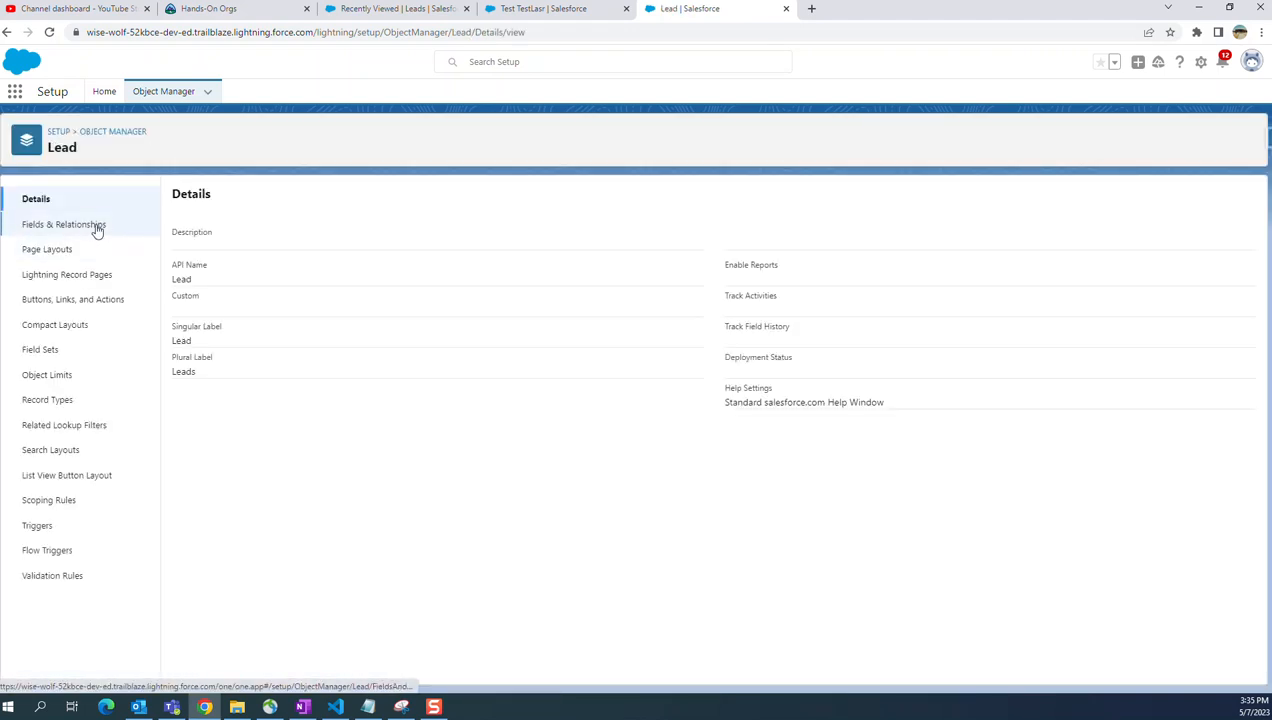
# - Show Lead's Fields & Relationships and reveal the House Number row's actions
pyautogui.click(64, 224)
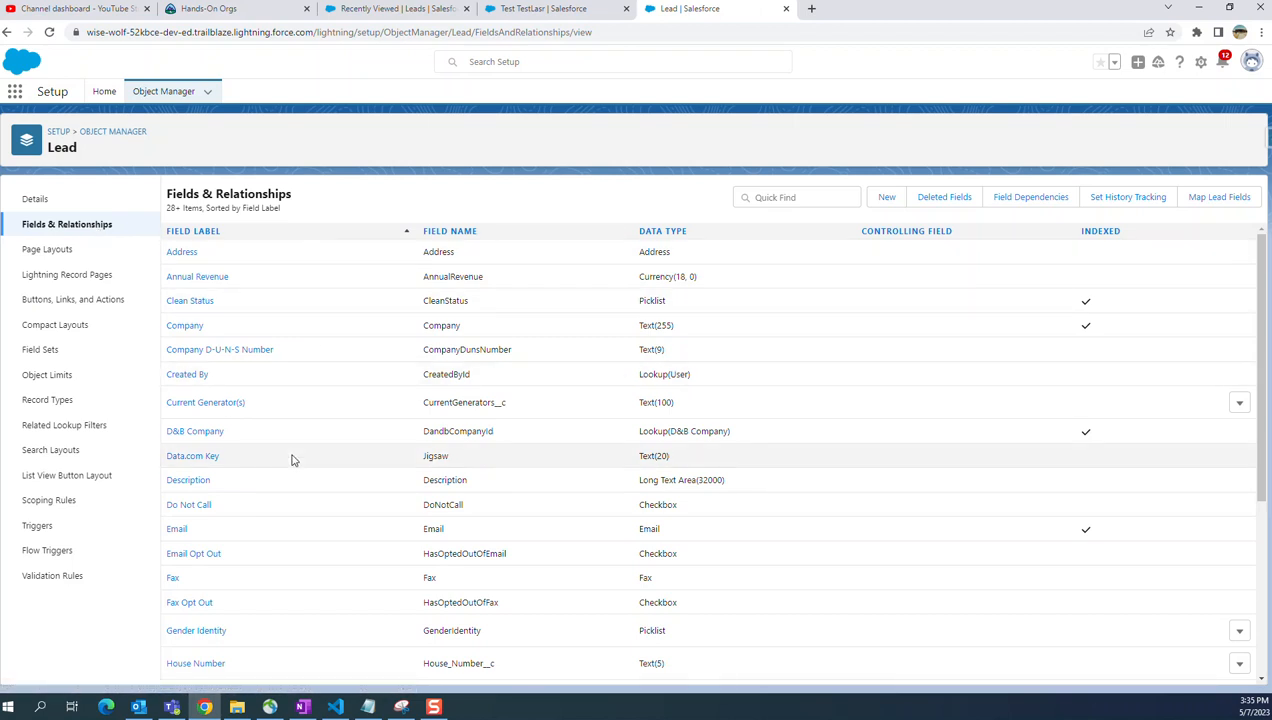
pyautogui.scroll(-3)
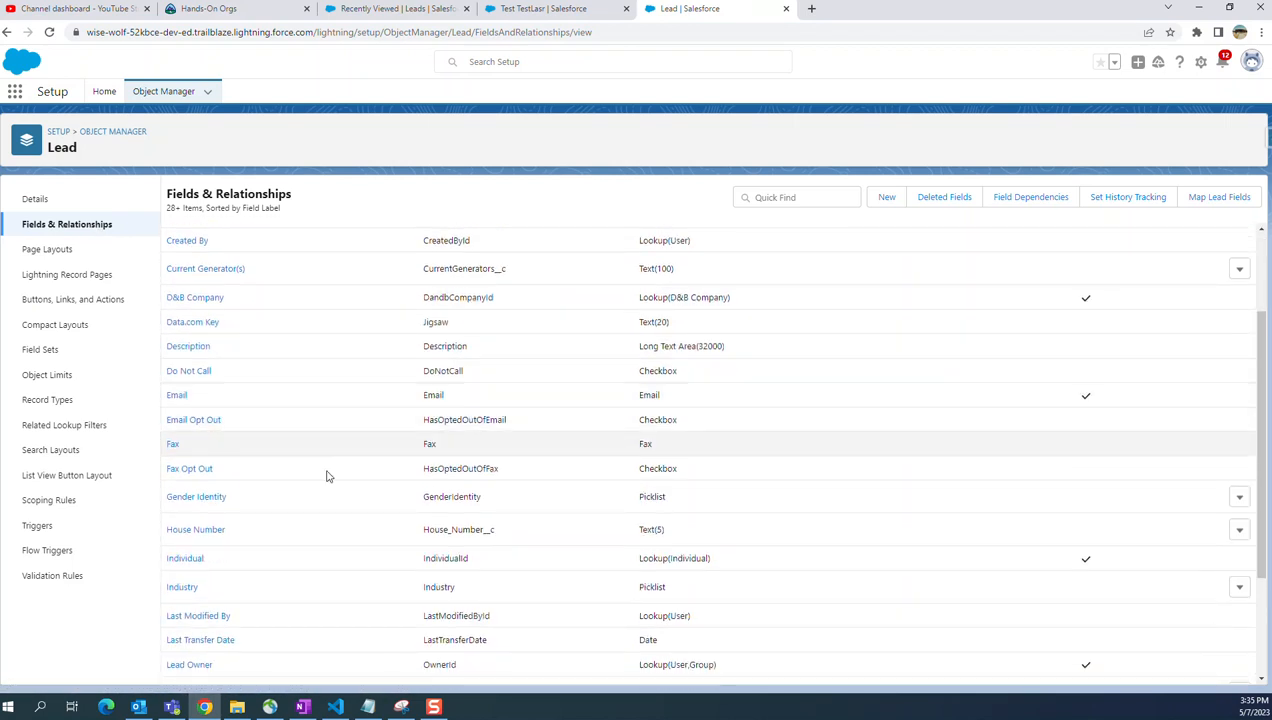
pyautogui.moveTo(346, 536)
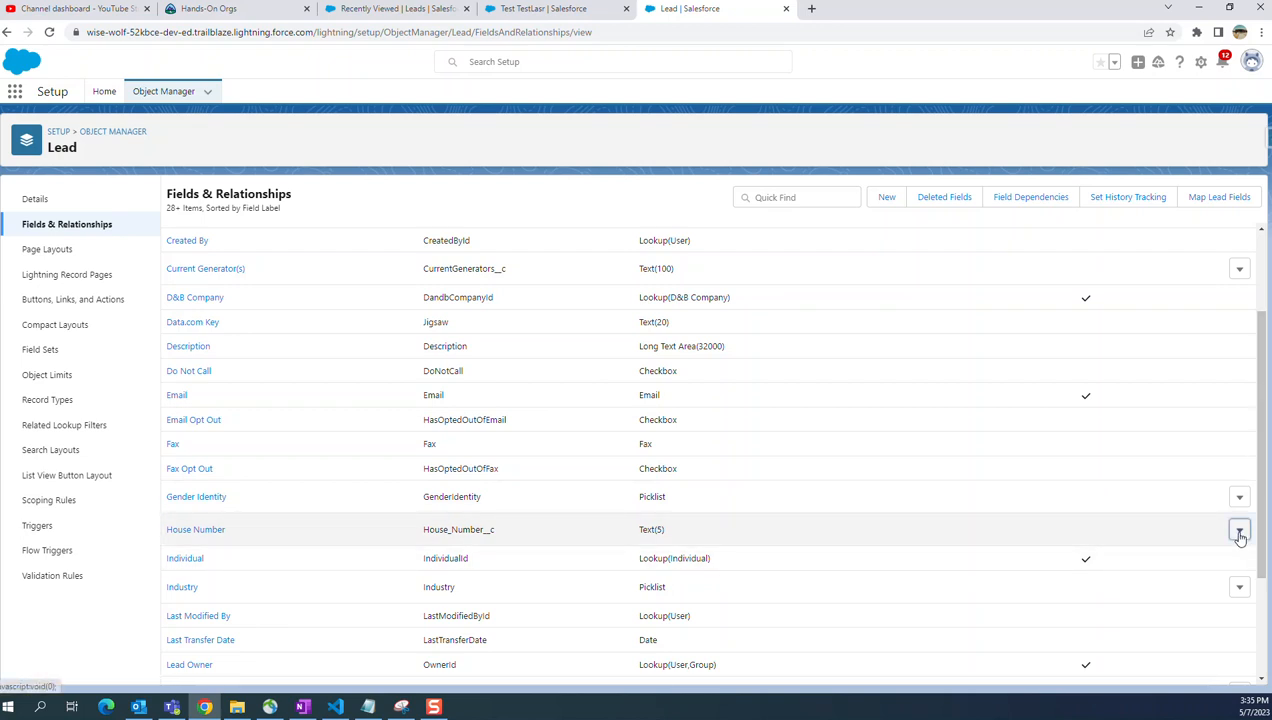
pyautogui.click(1240, 528)
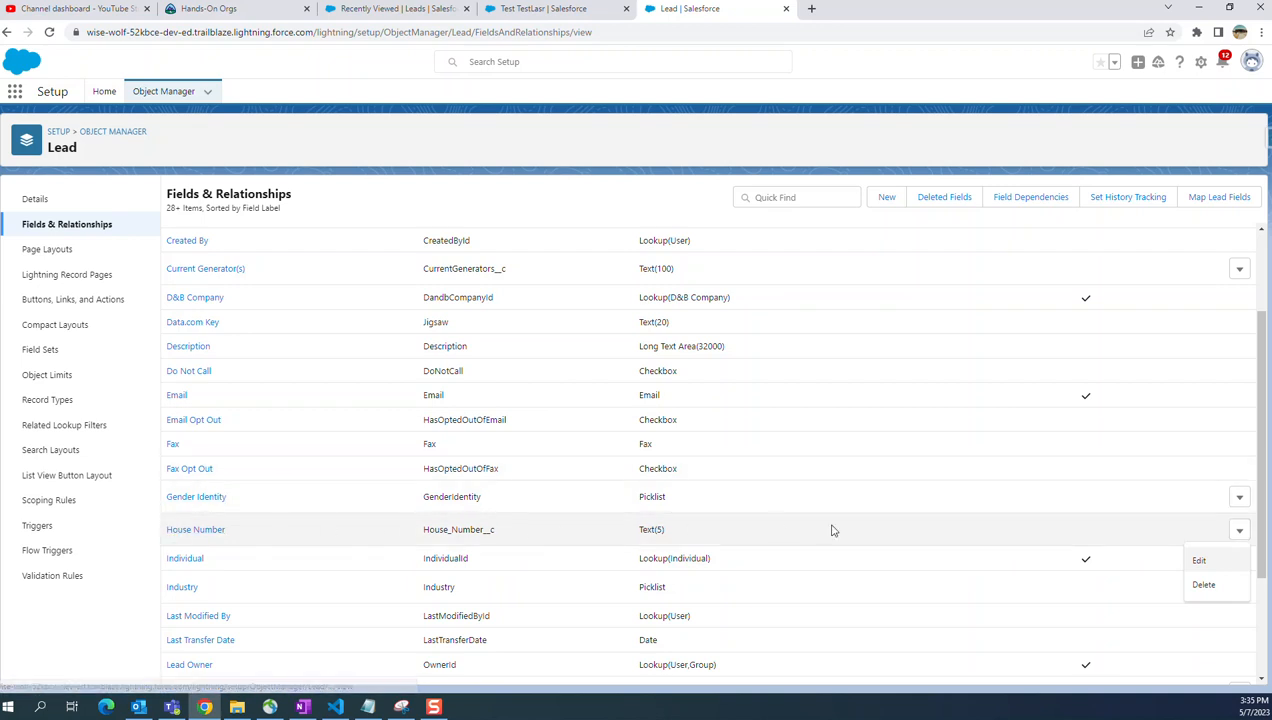
pyautogui.moveTo(1214, 540)
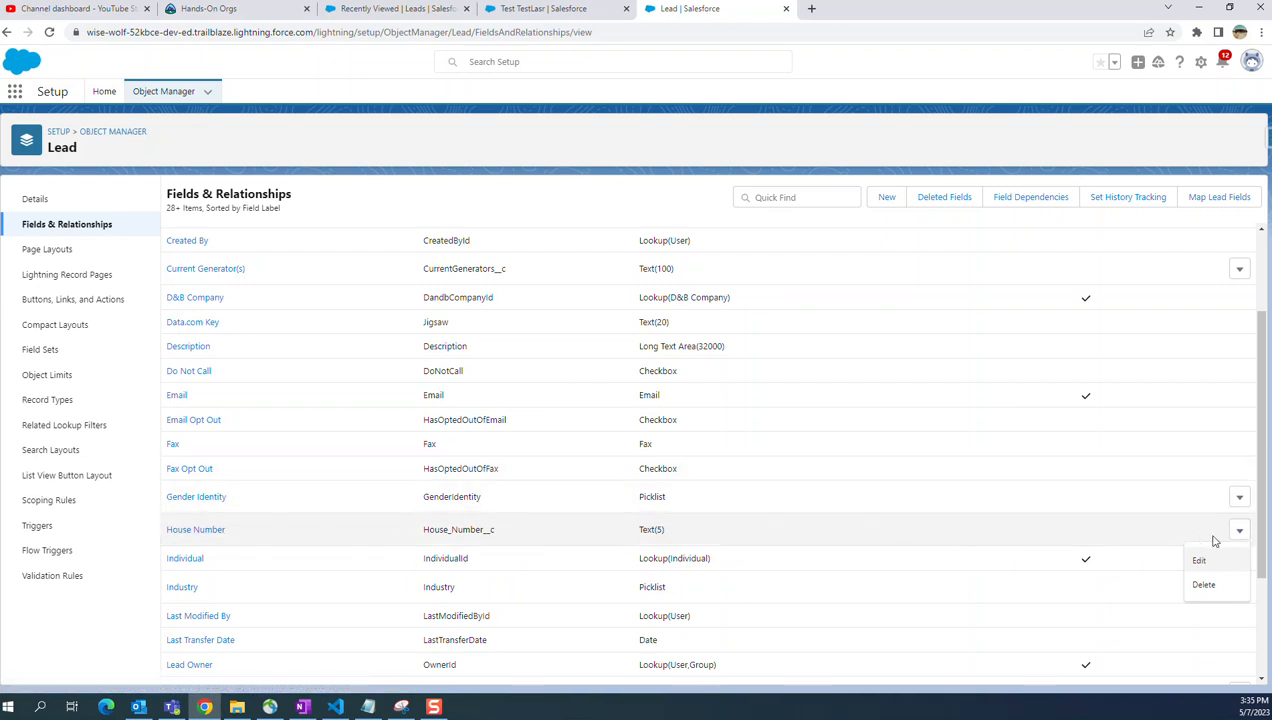
pyautogui.moveTo(1200, 560)
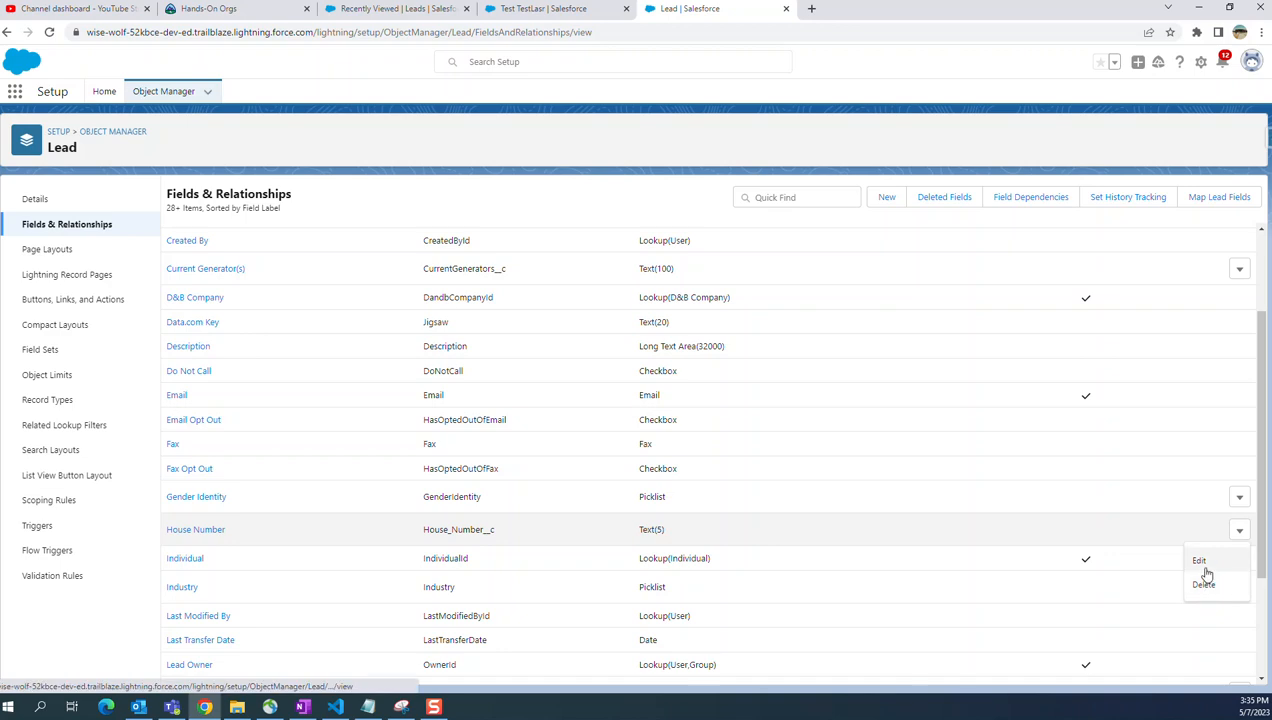
# - Choose Delete for the House Number custom field
pyautogui.click(1204, 584)
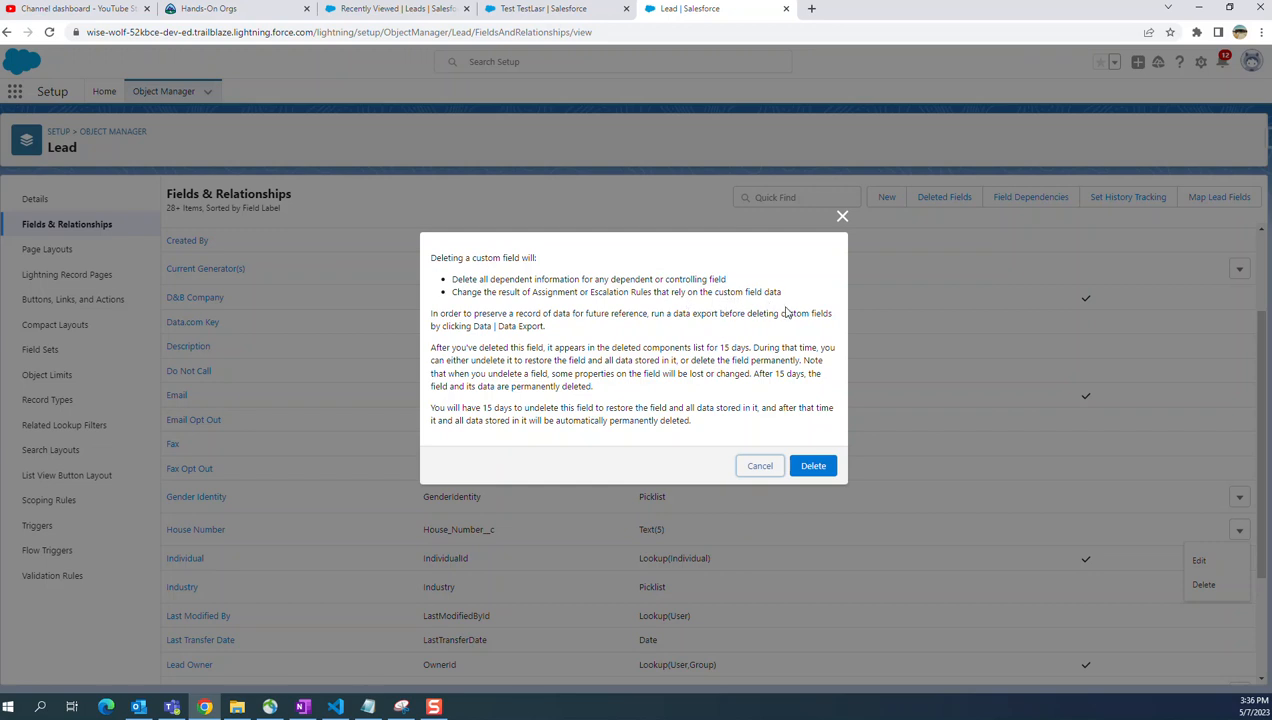
pyautogui.moveTo(840, 486)
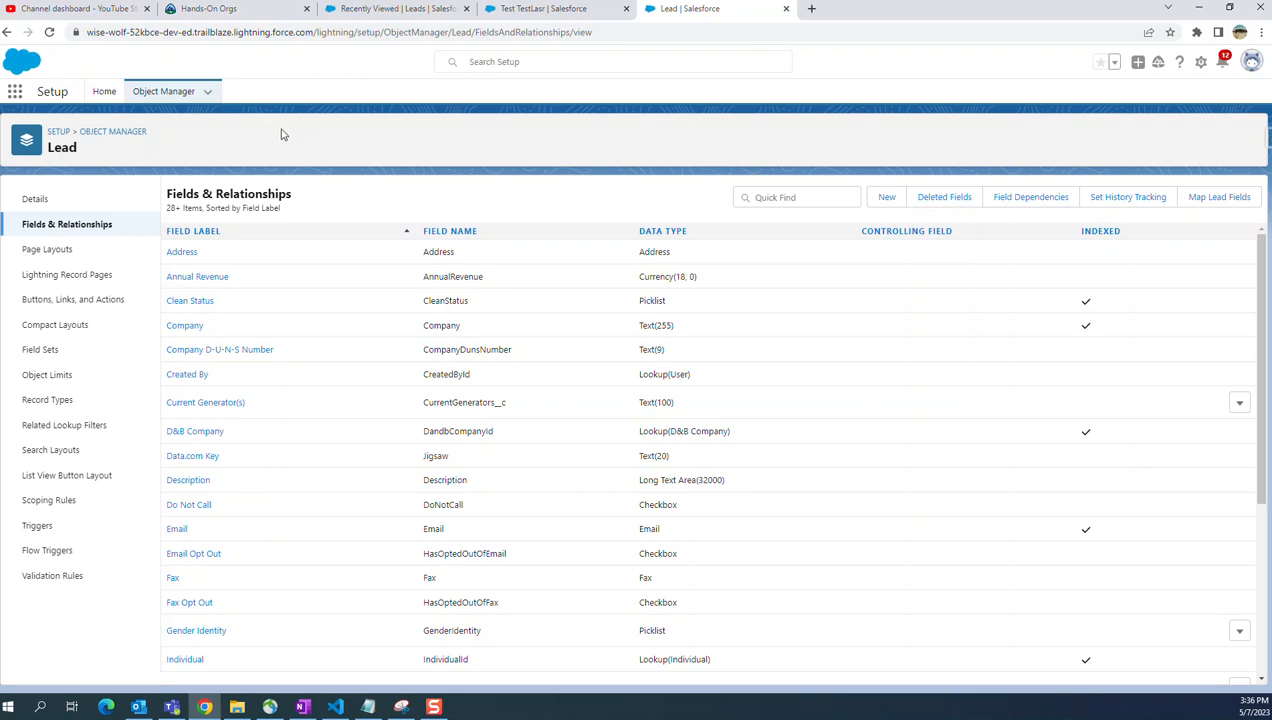
pyautogui.scroll(-3)
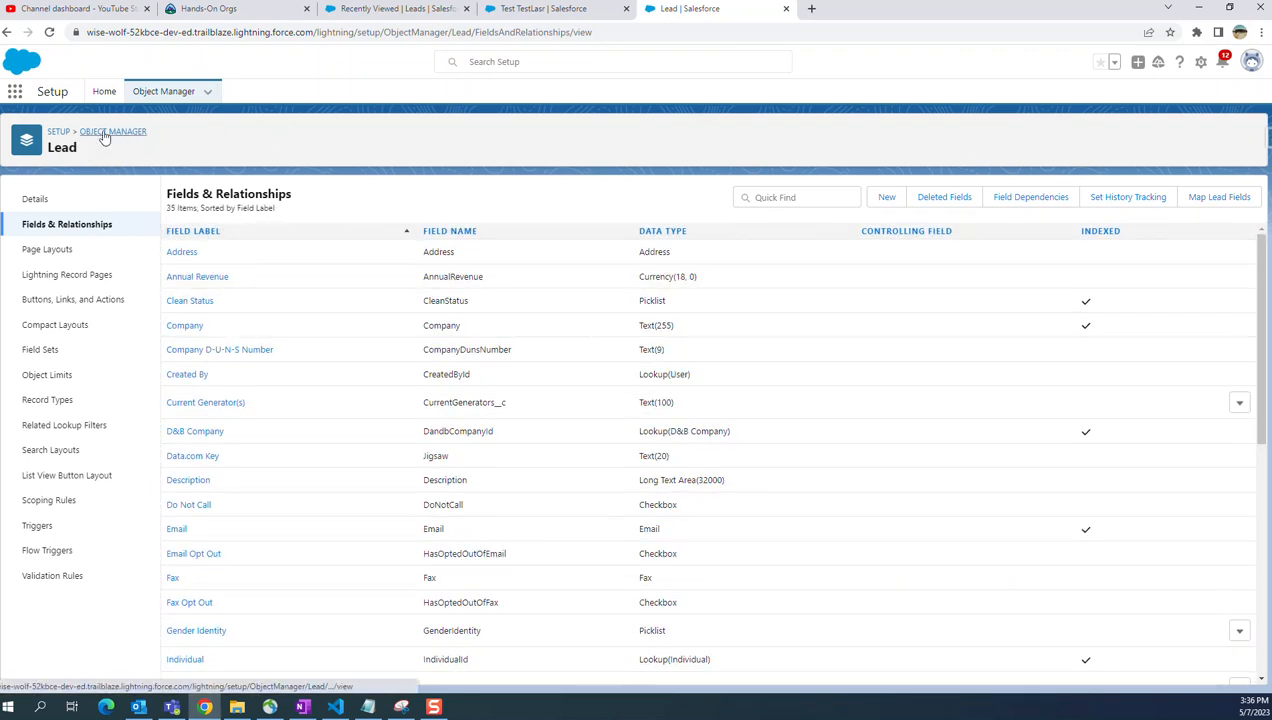
pyautogui.click(112, 132)
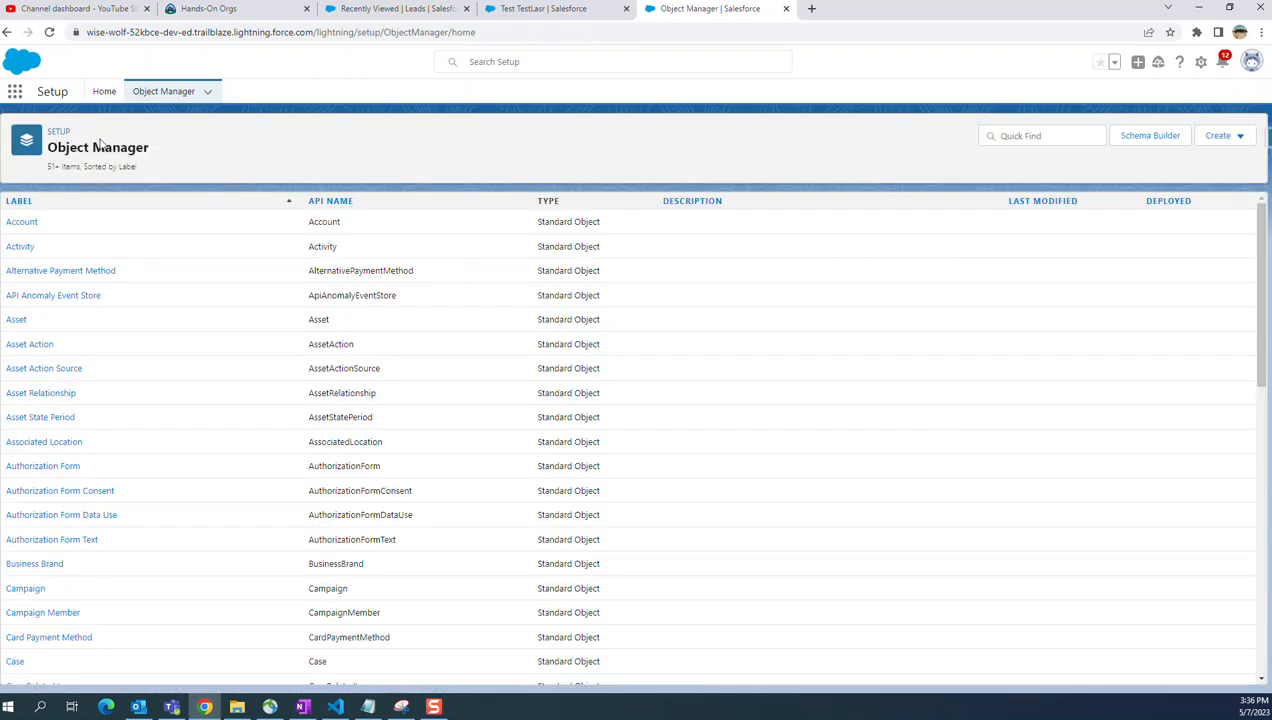
pyautogui.click(1040, 136)
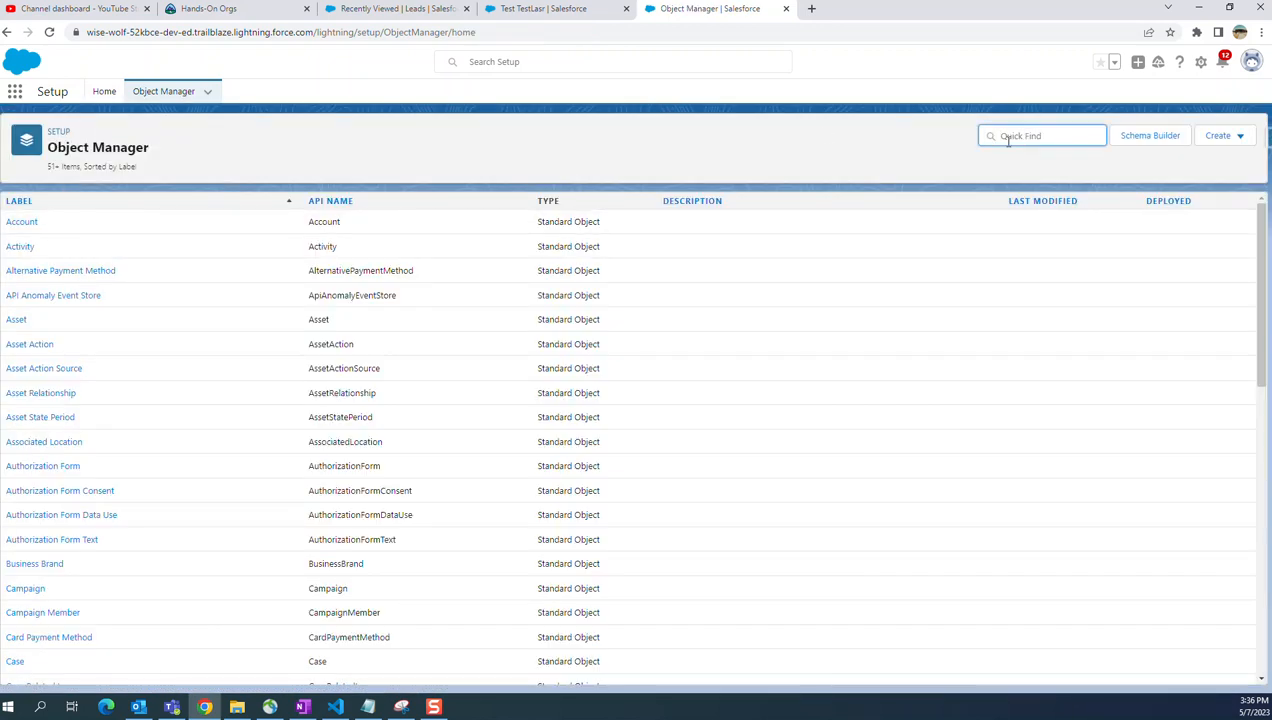
pyautogui.write('lead')
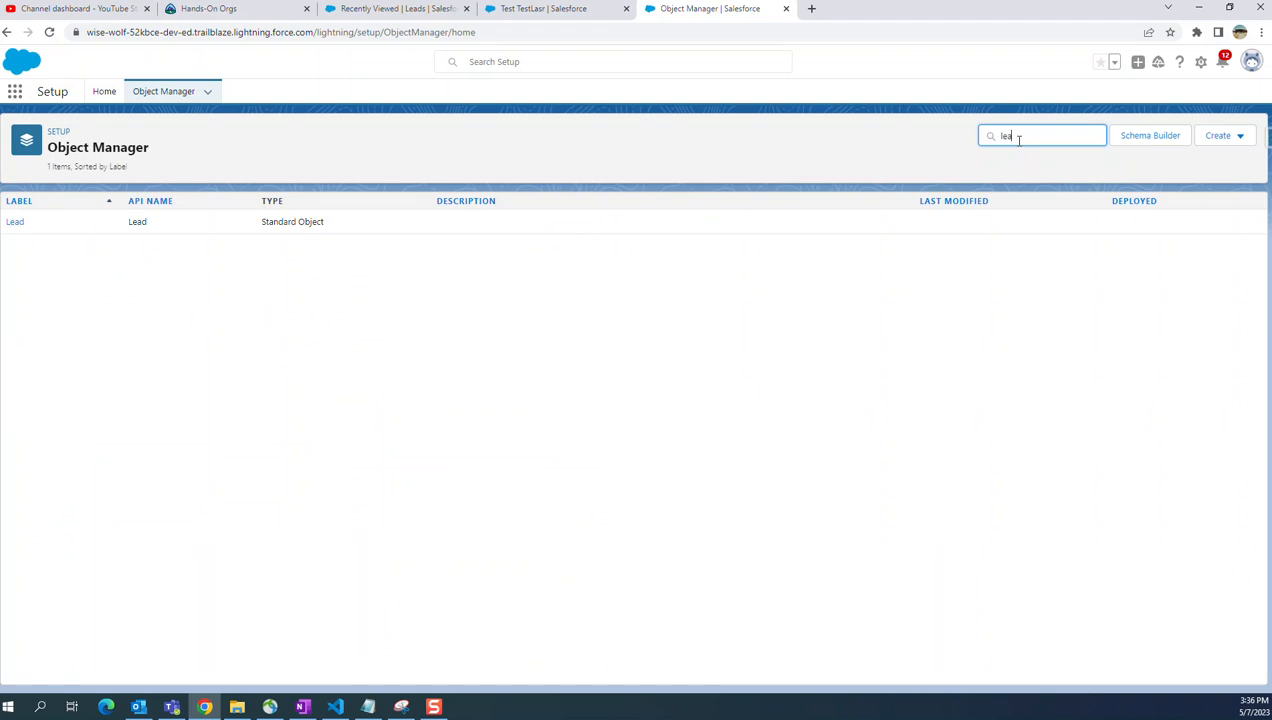
pyautogui.click(14, 220)
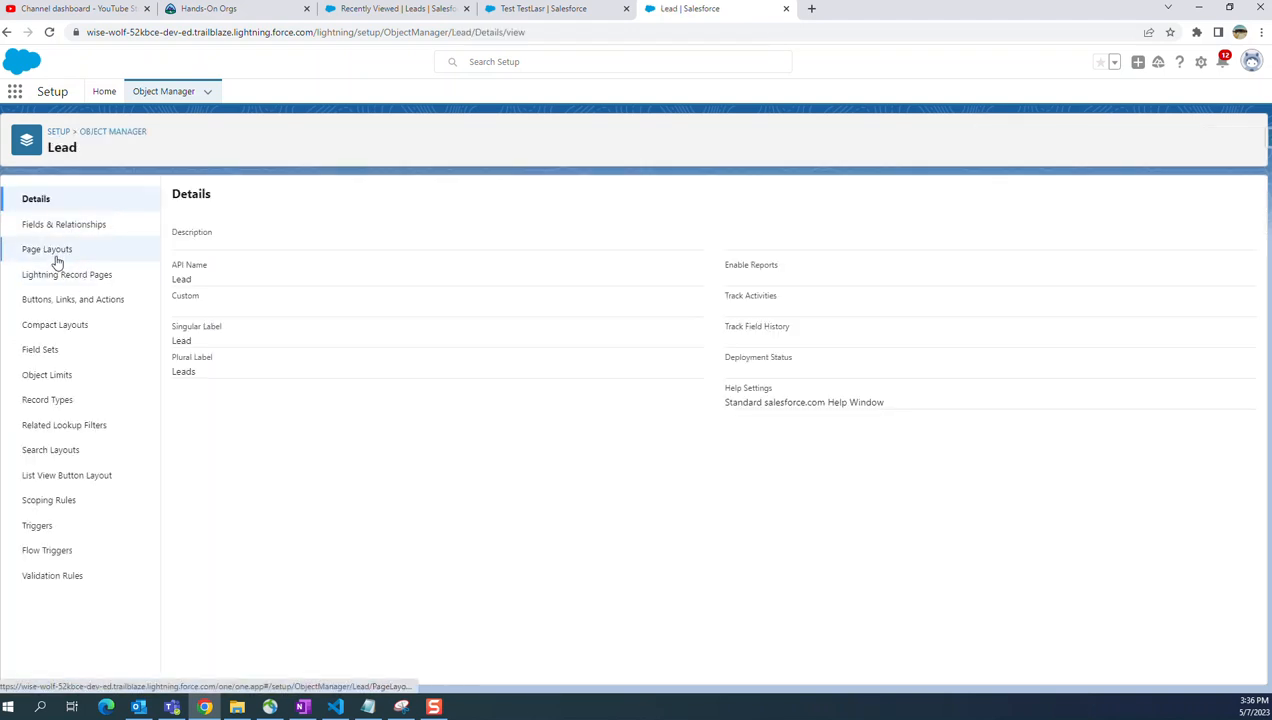
pyautogui.click(64, 224)
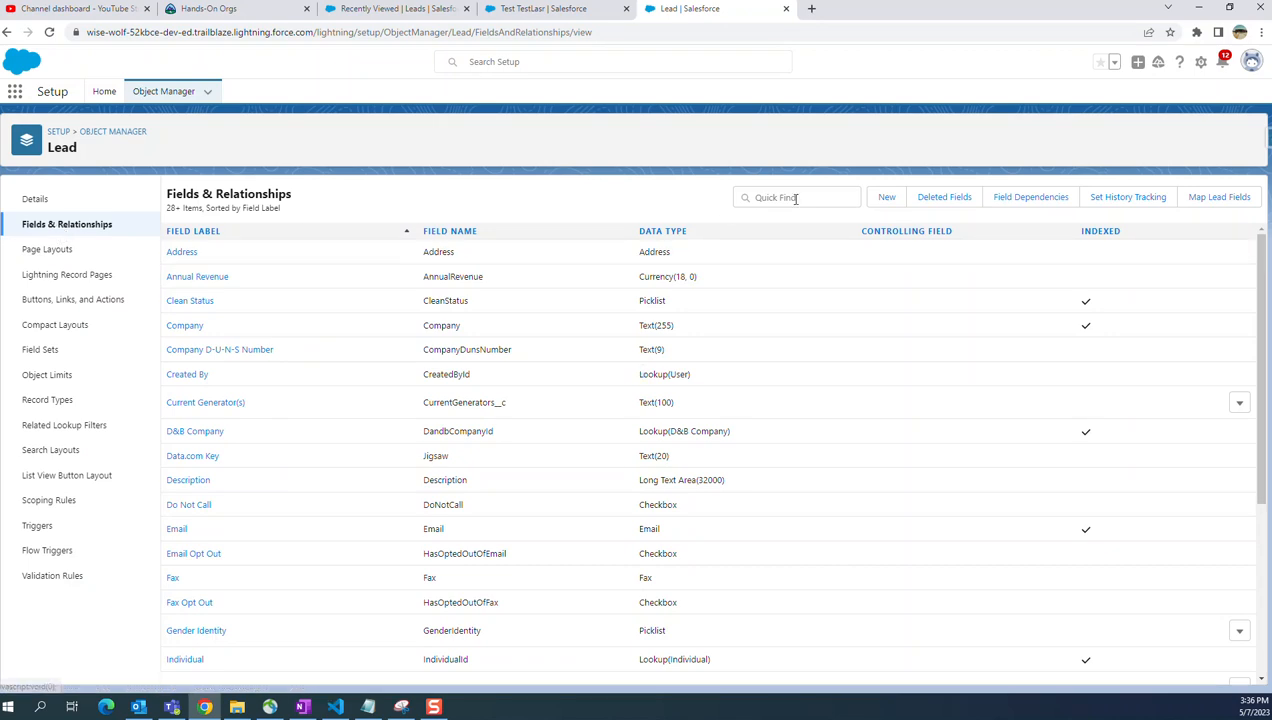